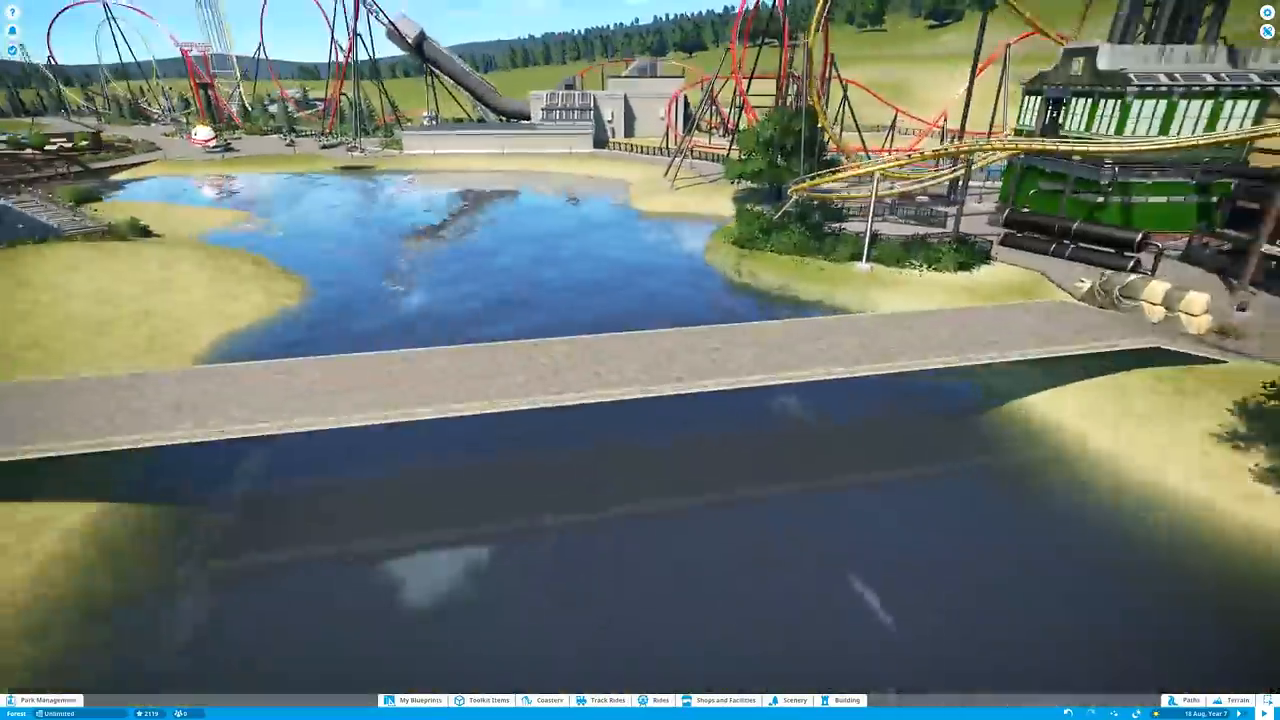
Place two low white stone walls along both edges of the bridge path entrance
left_click(846, 700)
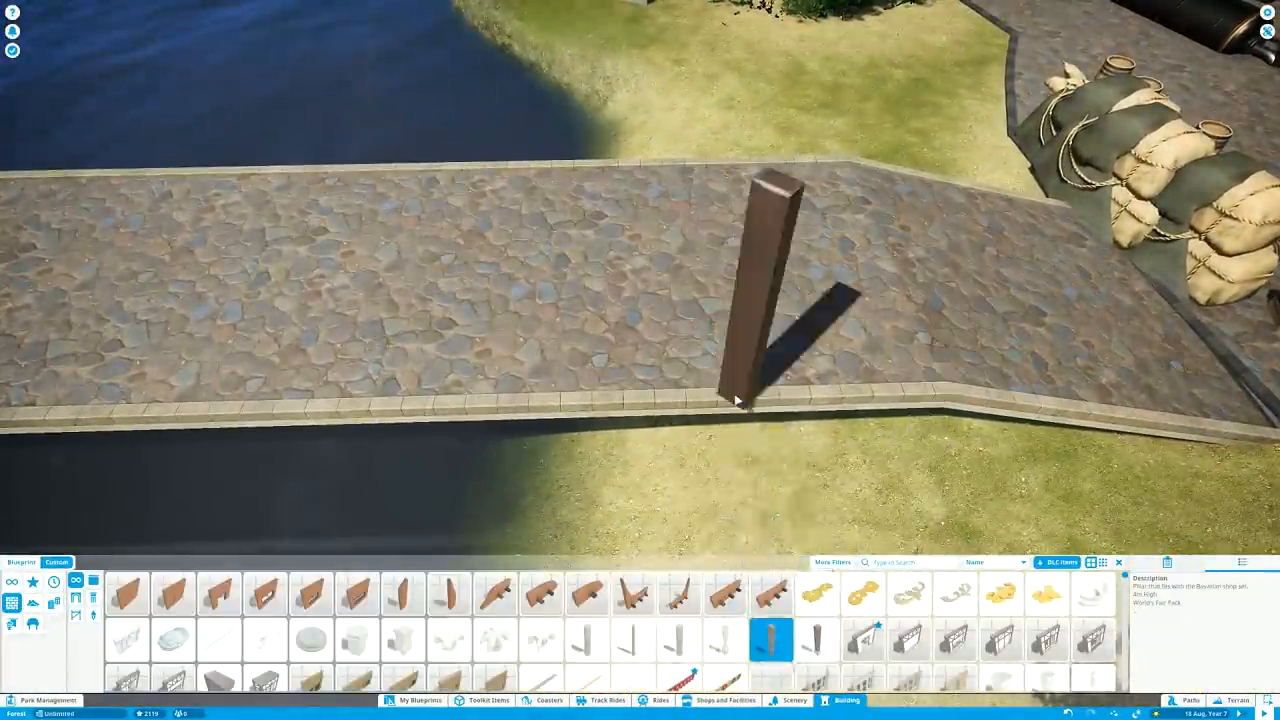
left_click(125, 593)
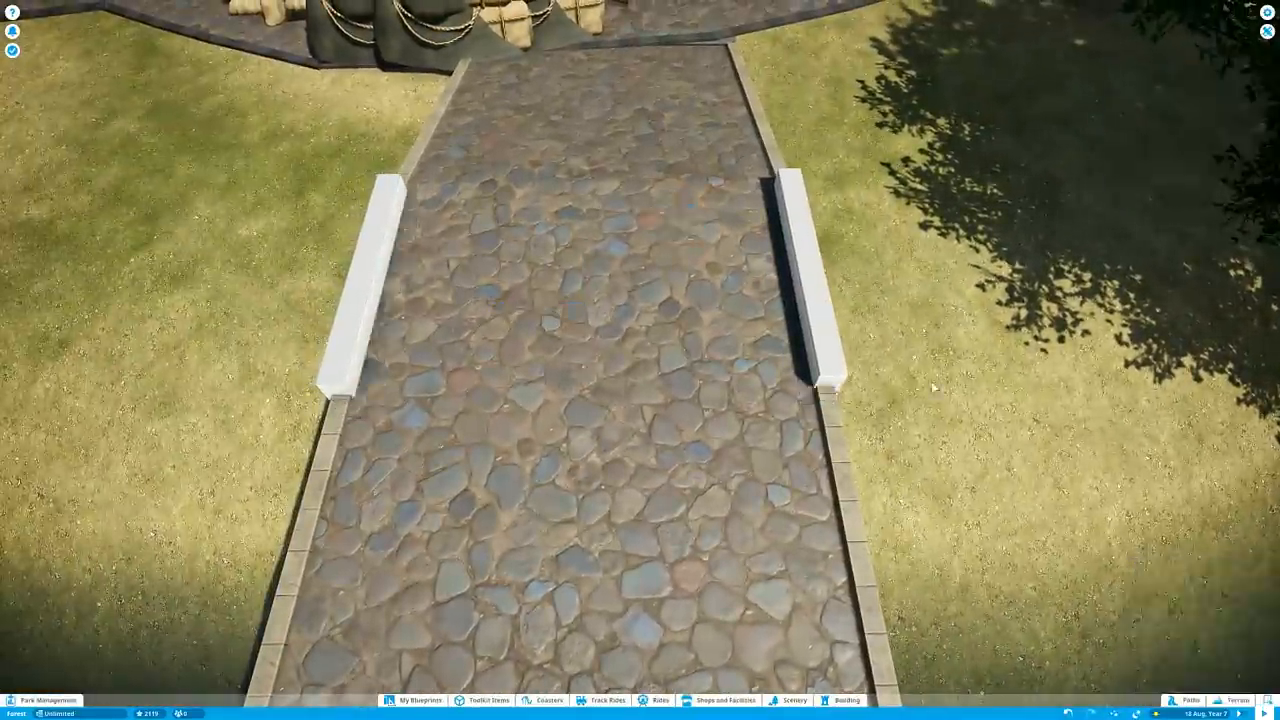
Add white balustrade railings along the bridge path and start placing a large white pillar
left_click(847, 700)
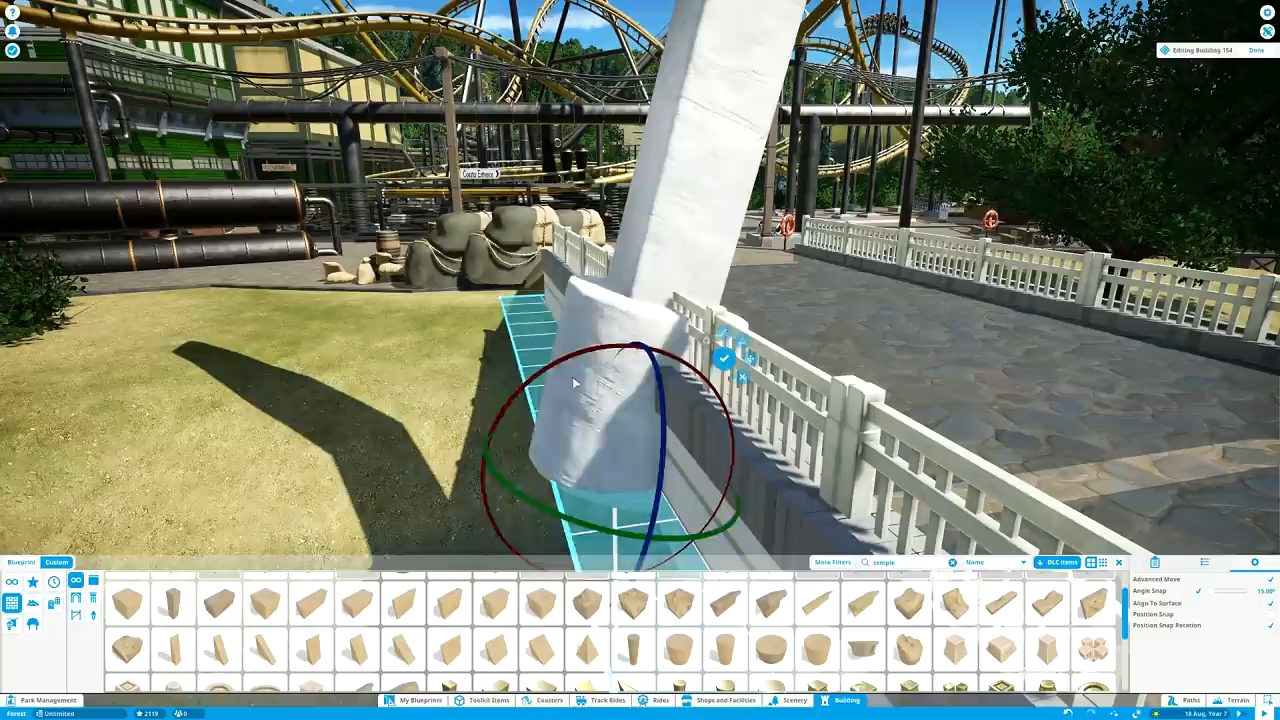
Angle white concrete temple blocks into a trapezoid support standing in the water under the deck
left_click(265, 602)
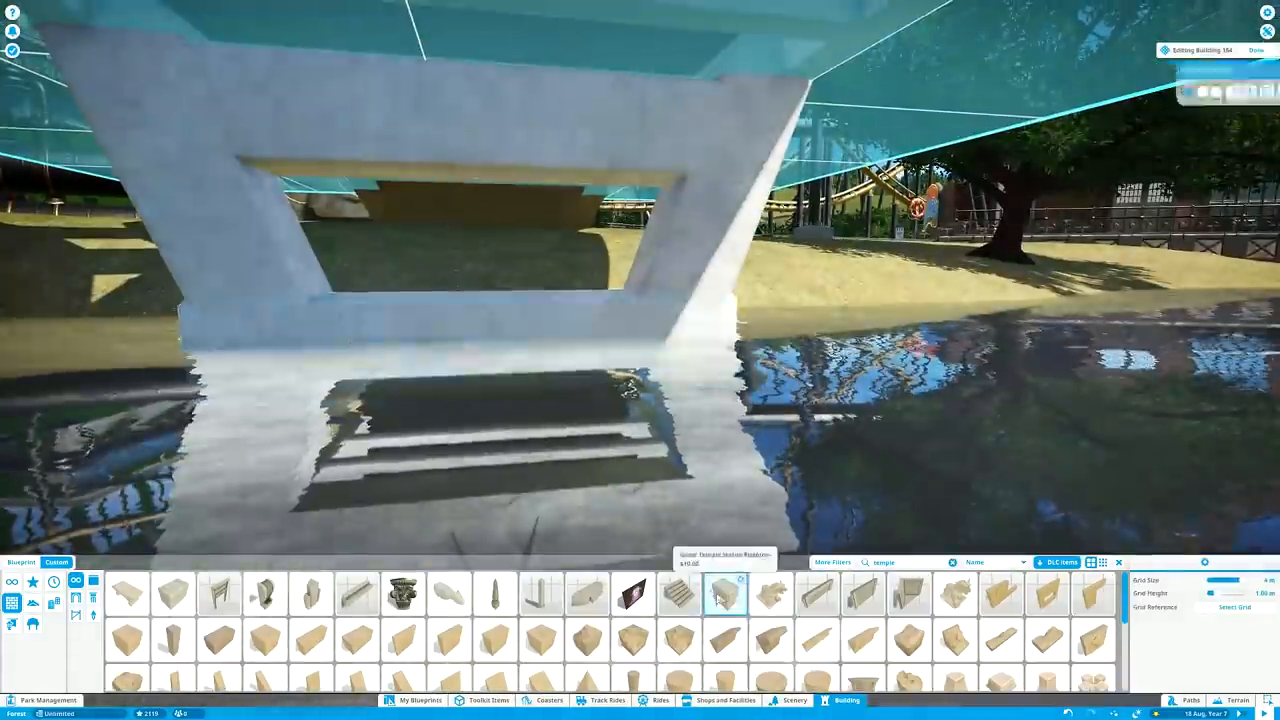
left_click(725, 593)
type("light")
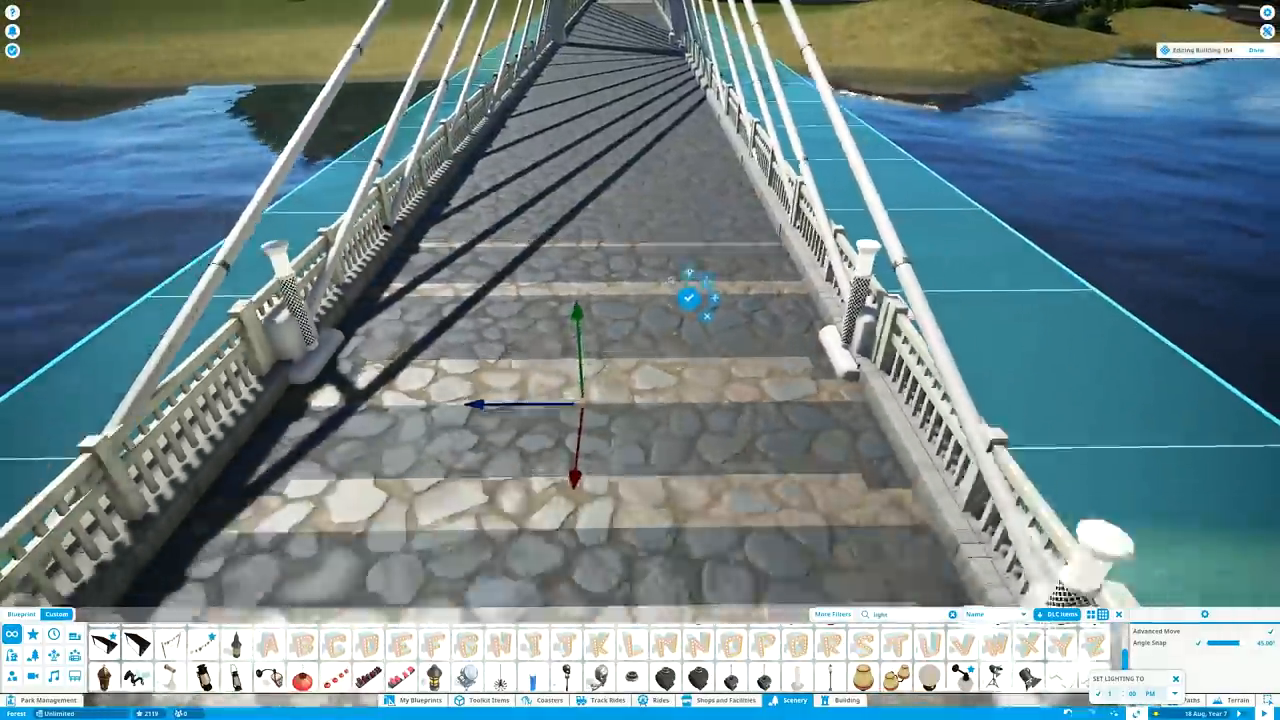
Place light pieces on the bridge deck railings on either side of the central tower
left_click(846, 700)
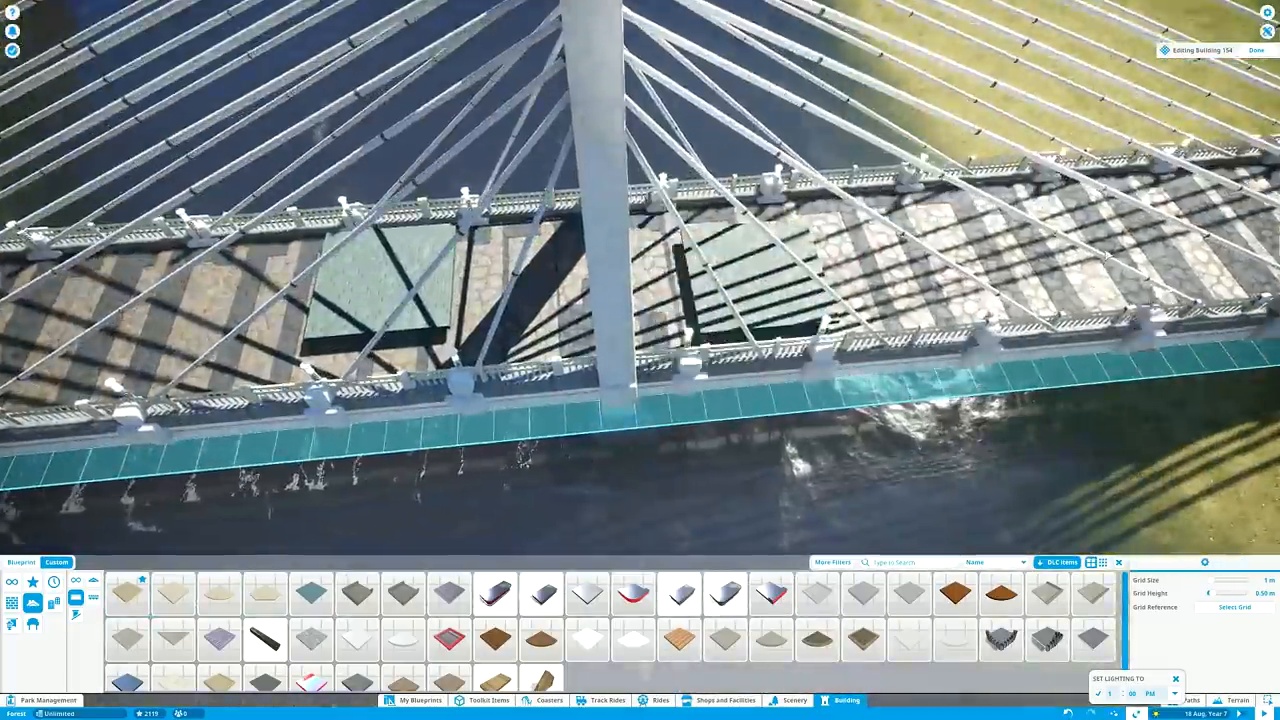
Snap flat floor pieces onto the grid around the central tower's base
left_click_drag(640, 300, 500, 350)
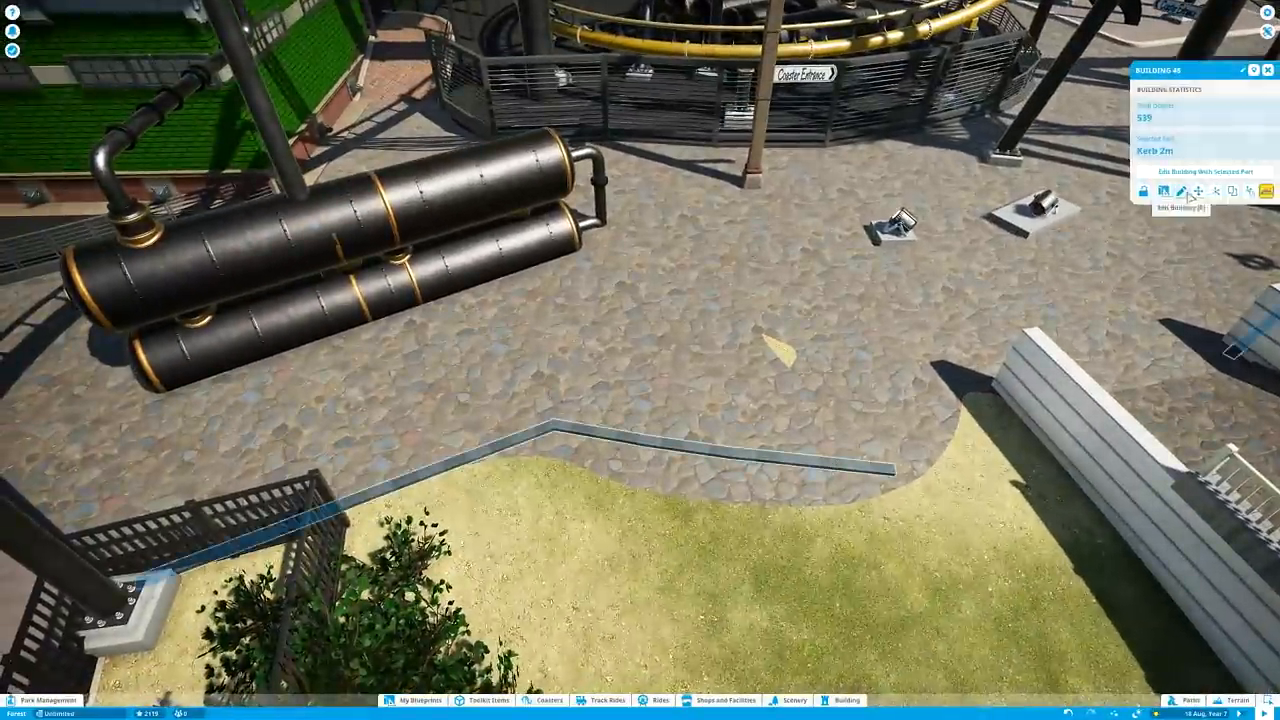
Edit the geometry of the kerb piece beside the coaster entrance path
left_click(1164, 191)
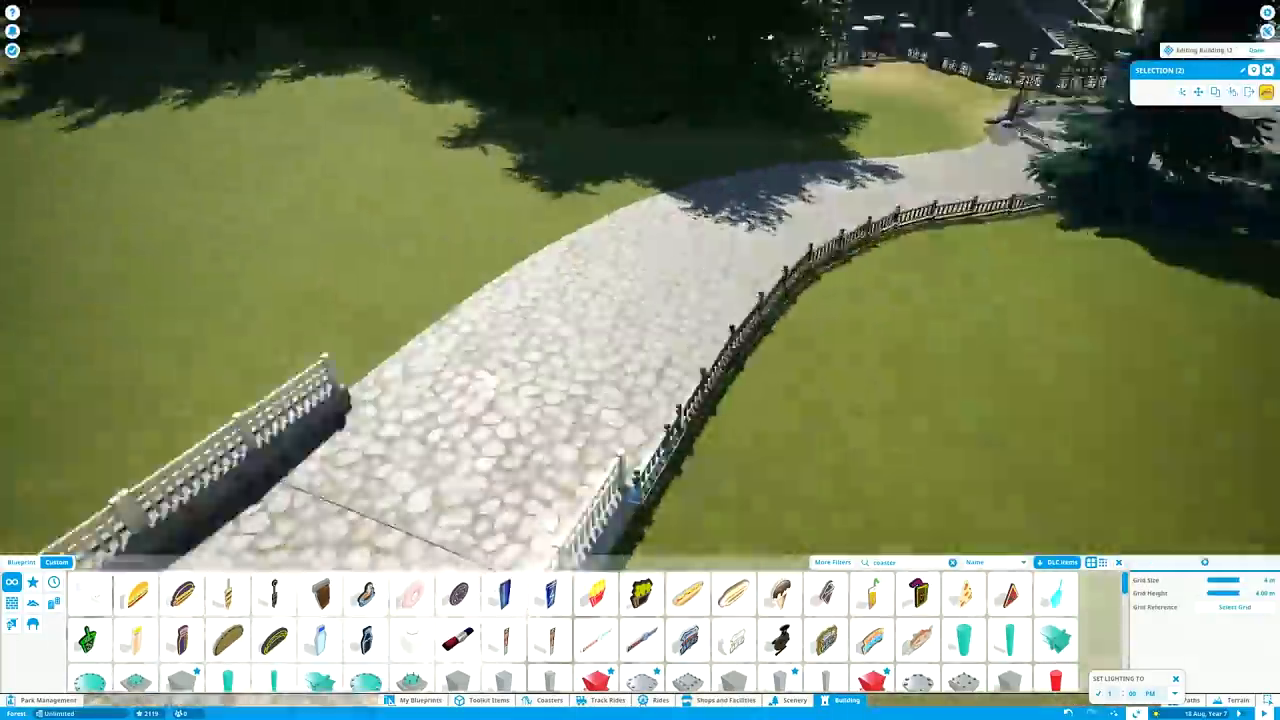
Drag railing pieces into place along the cobbled path edge beside the bench
left_click_drag(640, 300, 640, 450)
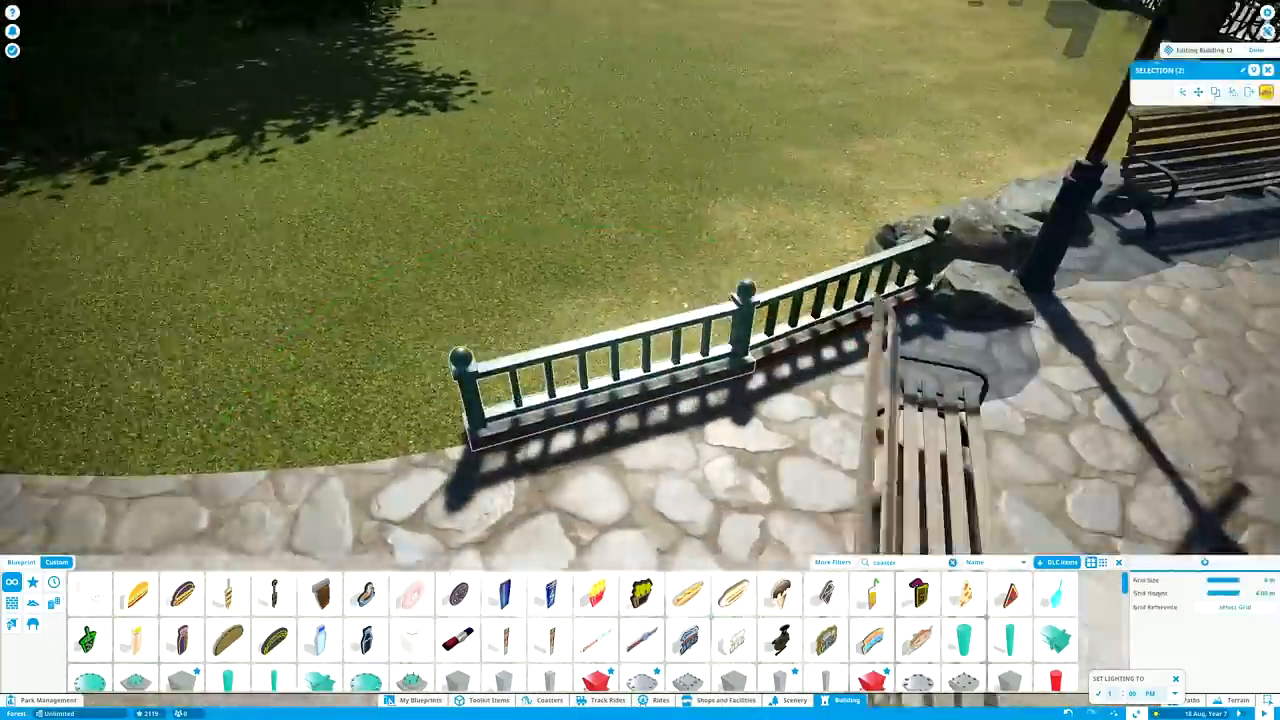